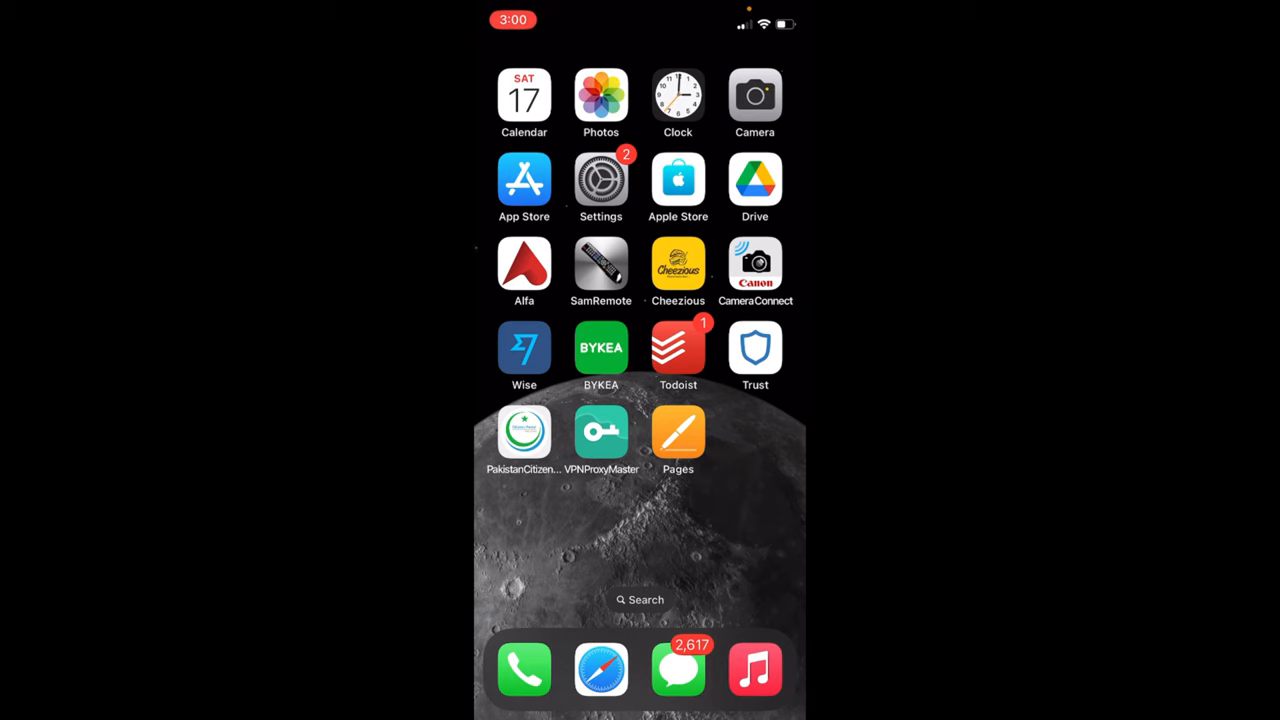
Launch Photos from the Home Screen and open the Recents album
left_click(601, 98)
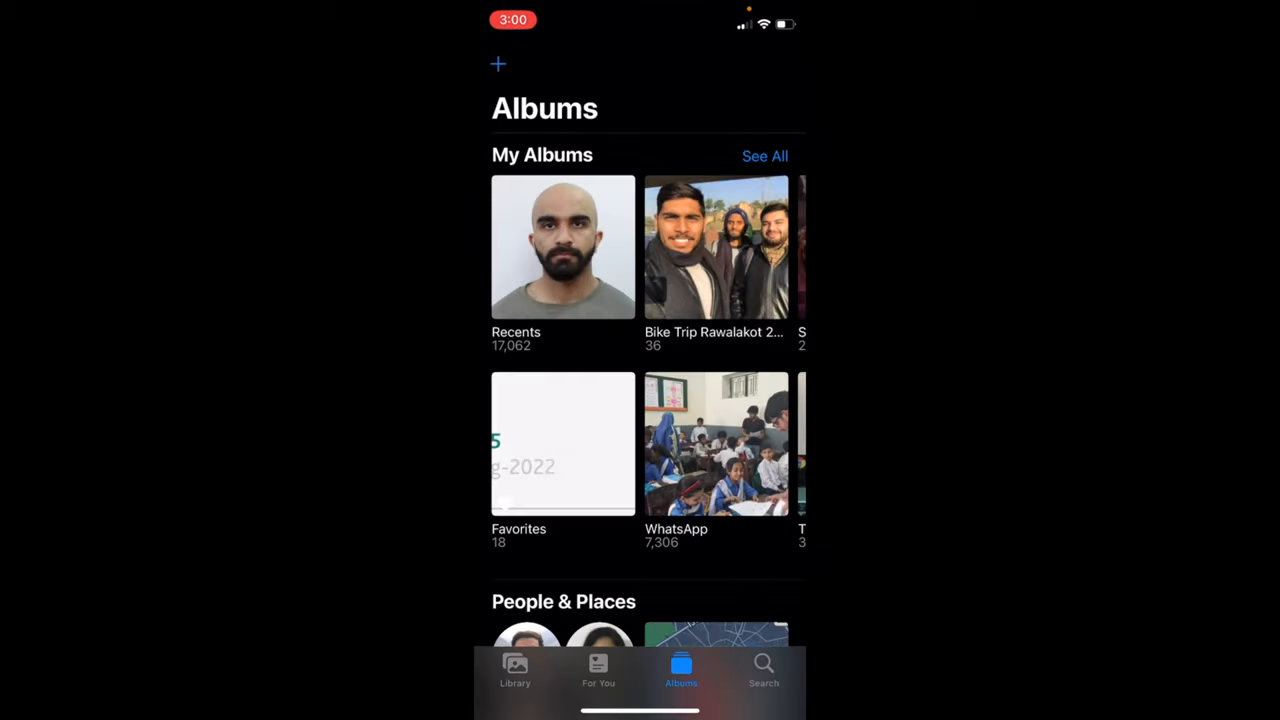
left_click(562, 247)
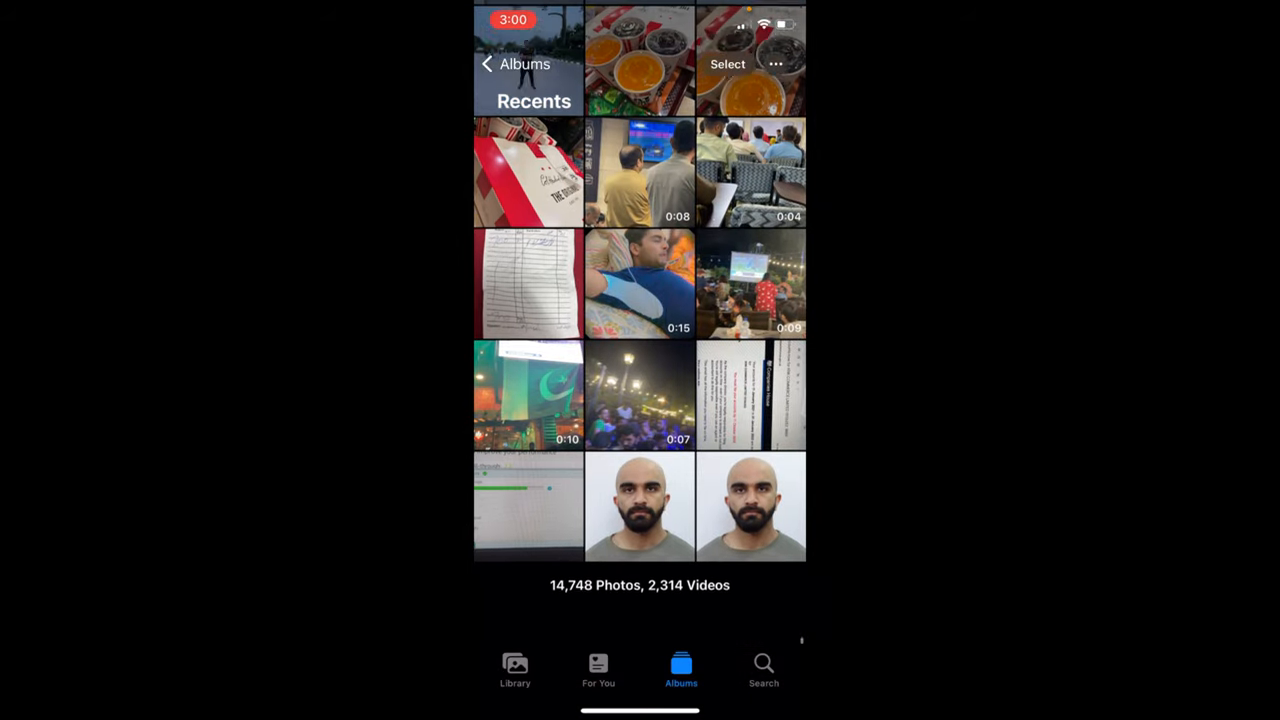
Hide the last two bald-man portrait photos in Recents via the more-actions menu
scroll("down", 3)
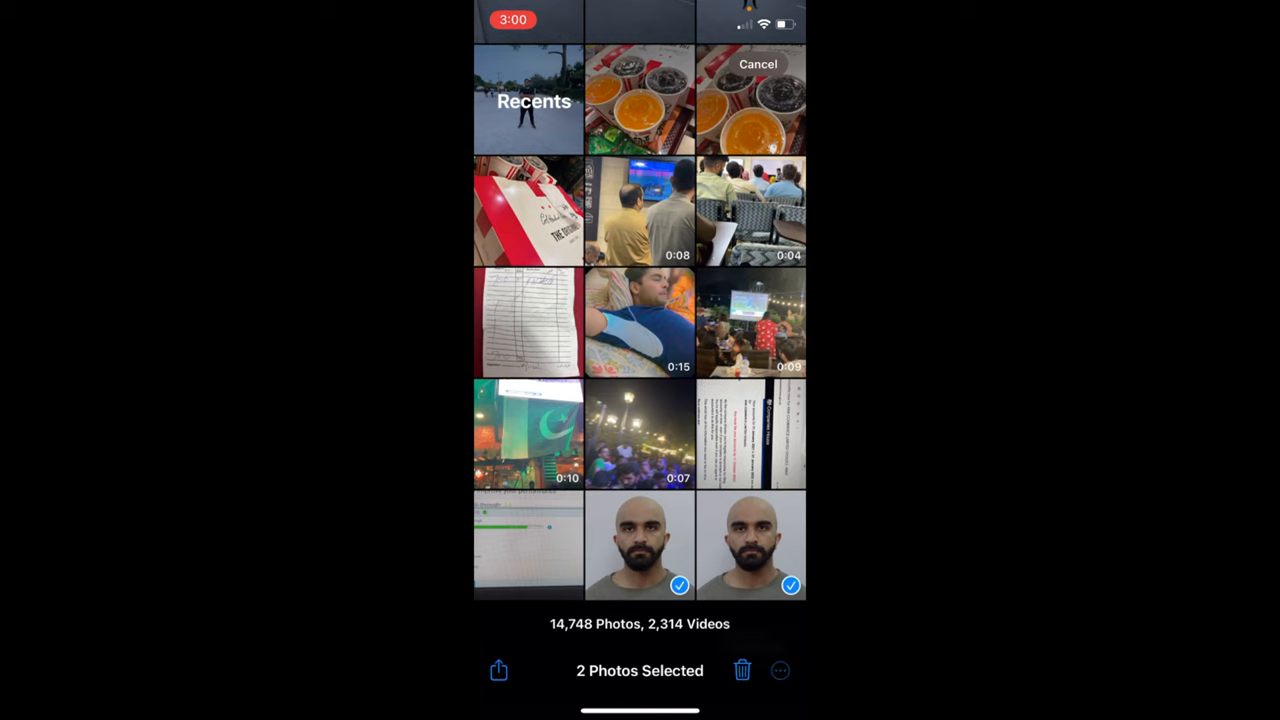
left_click(780, 670)
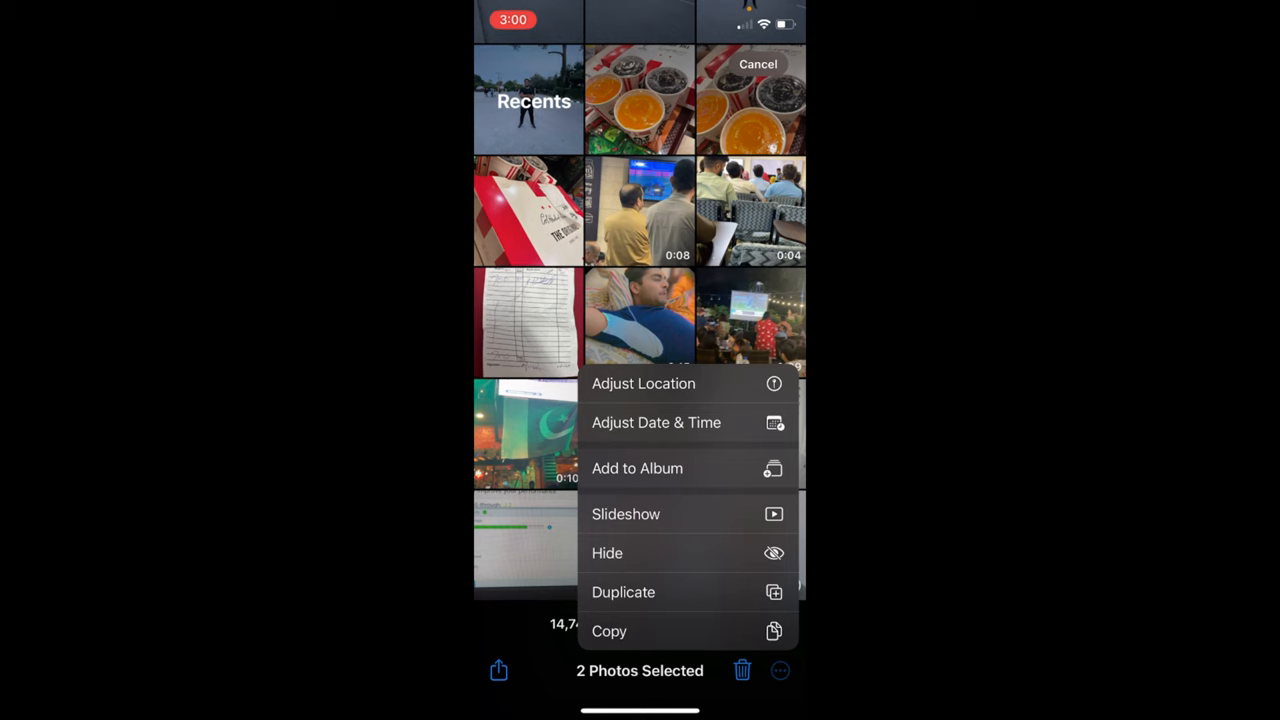
left_click(607, 553)
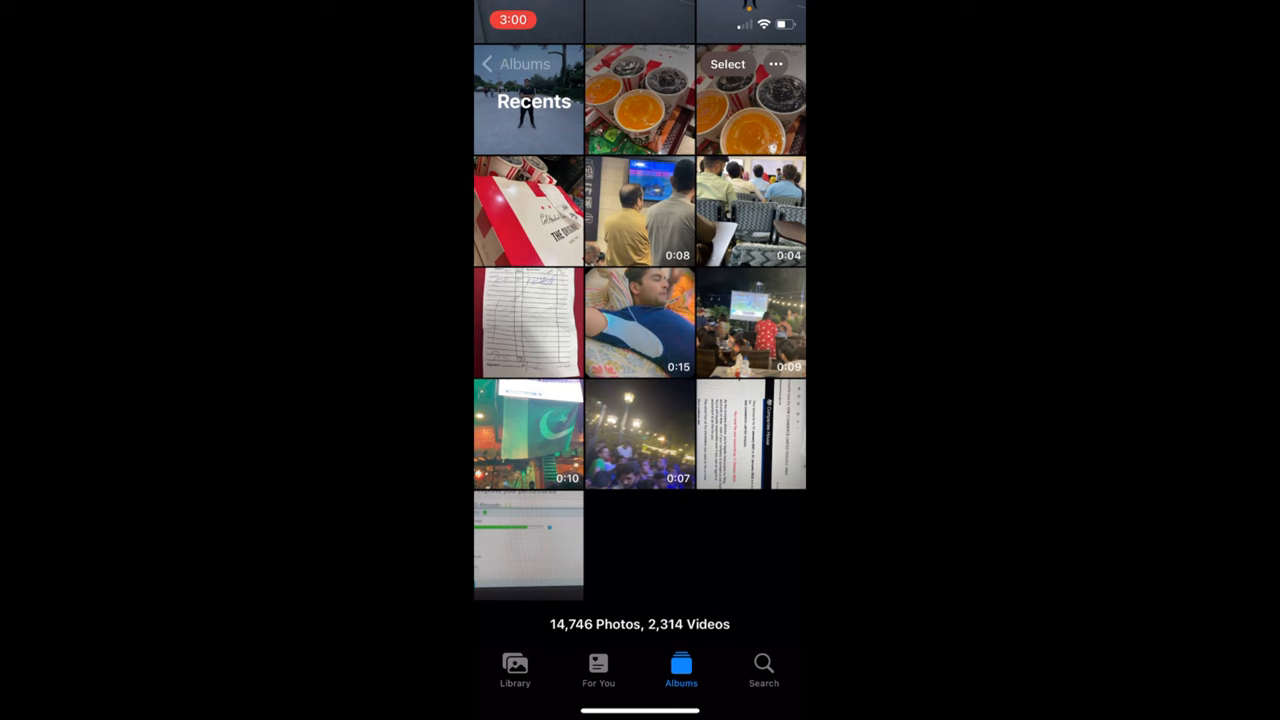
View the locked Hidden album under Utilities in Albums, then return to the Home Screen
left_click(495, 63)
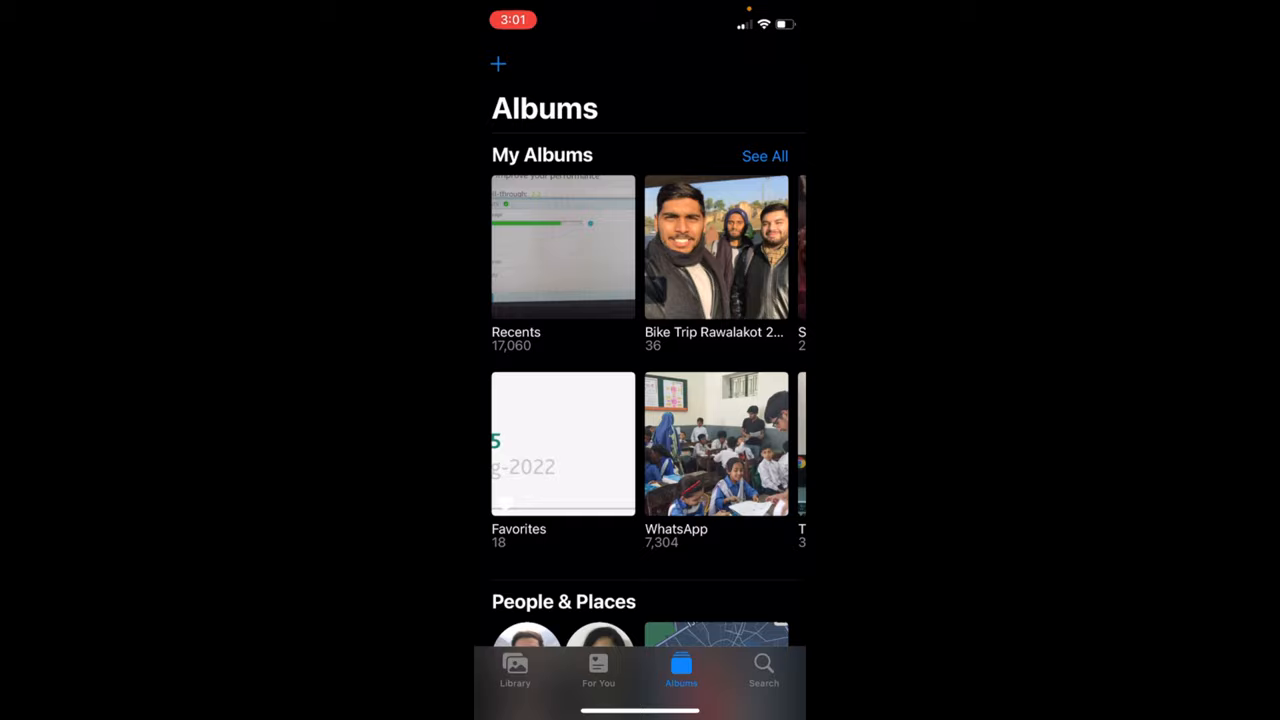
scroll("down", 3)
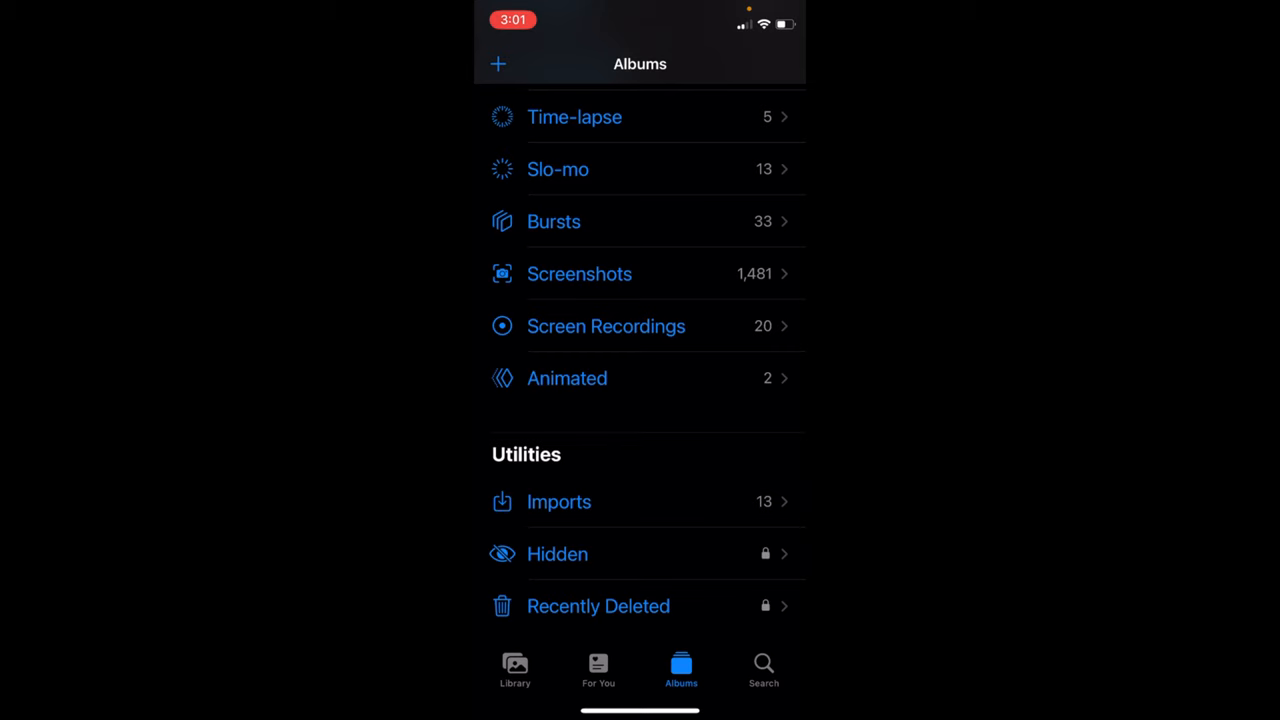
left_click(557, 554)
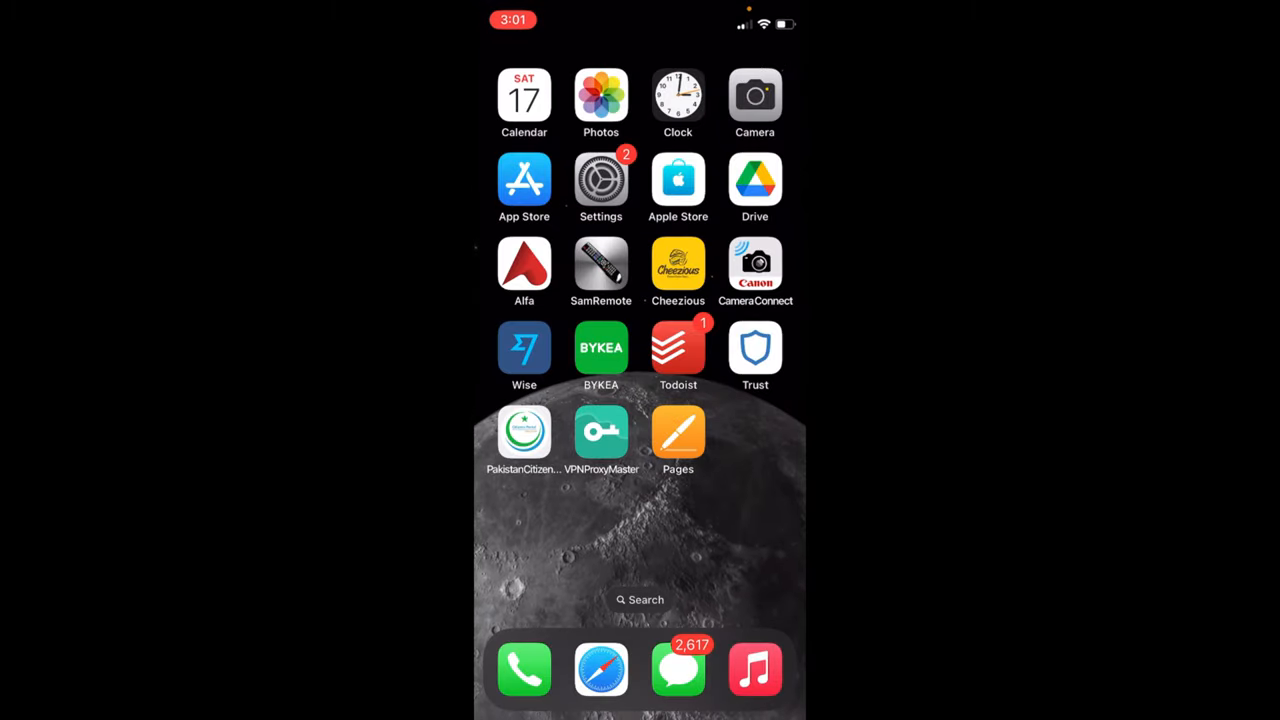
Open Settings and scroll down the app list to the Photos entry
left_click(600, 177)
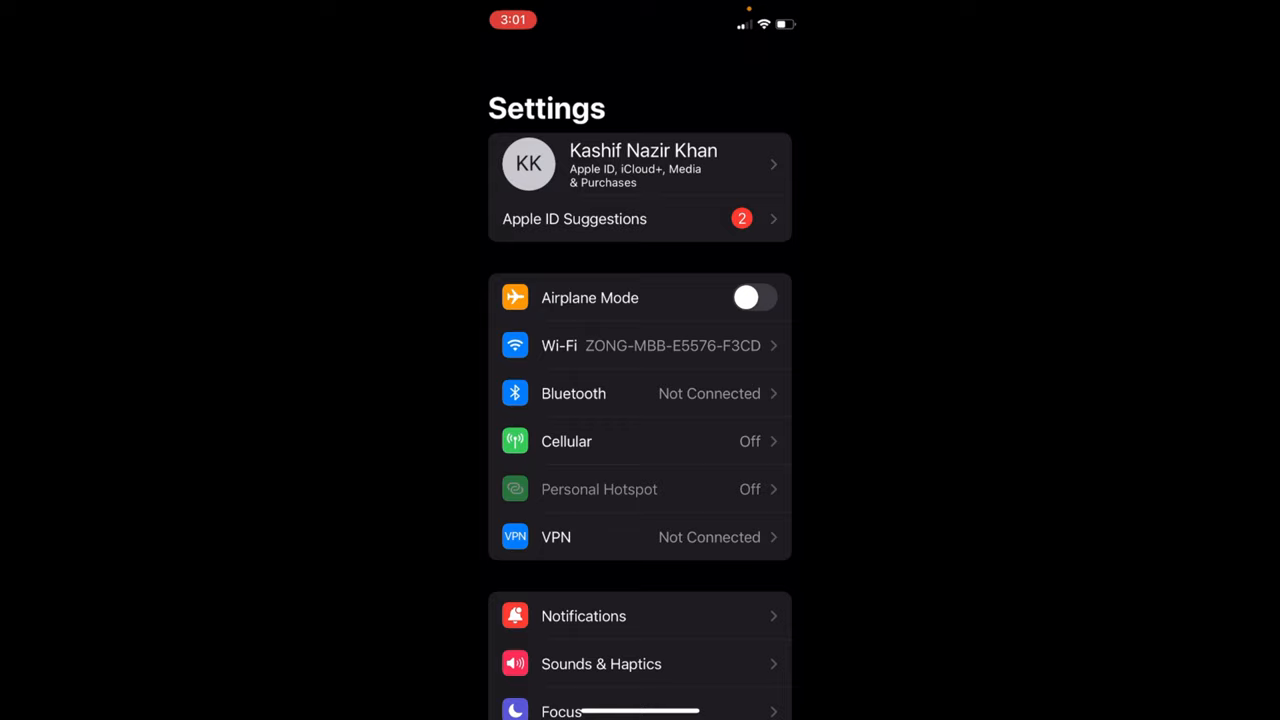
scroll("down", 3)
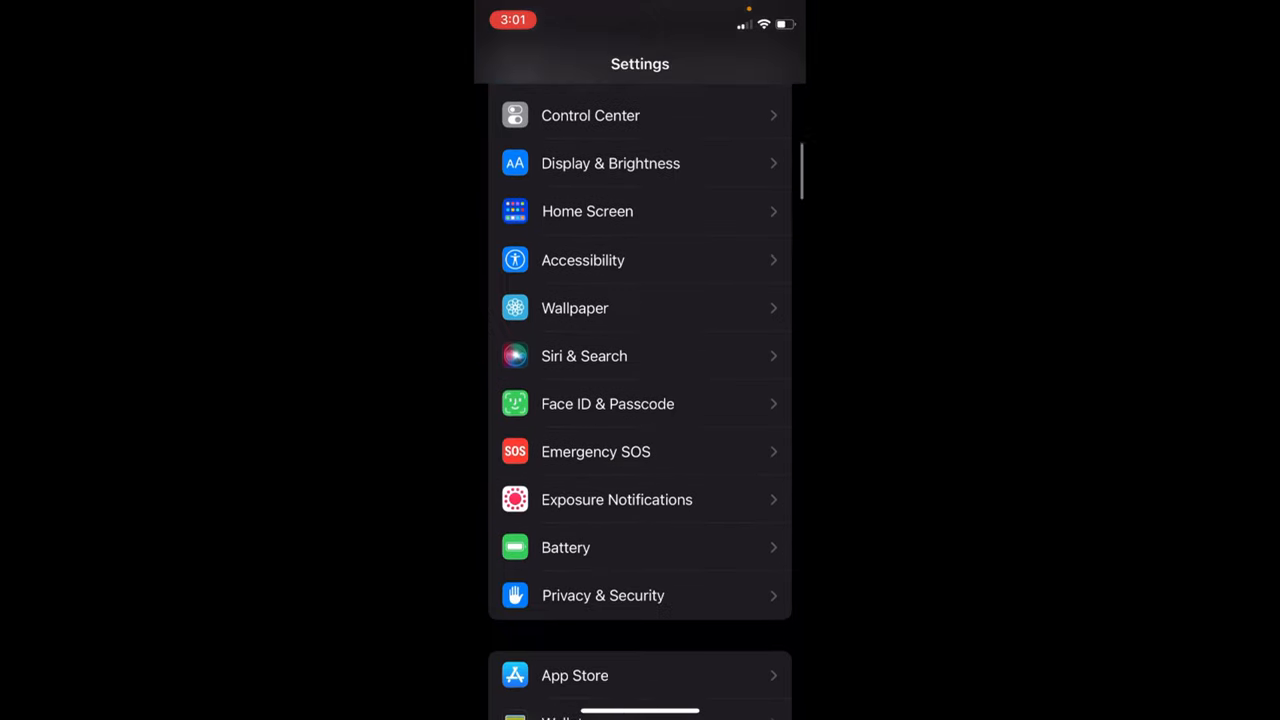
scroll("down", 3)
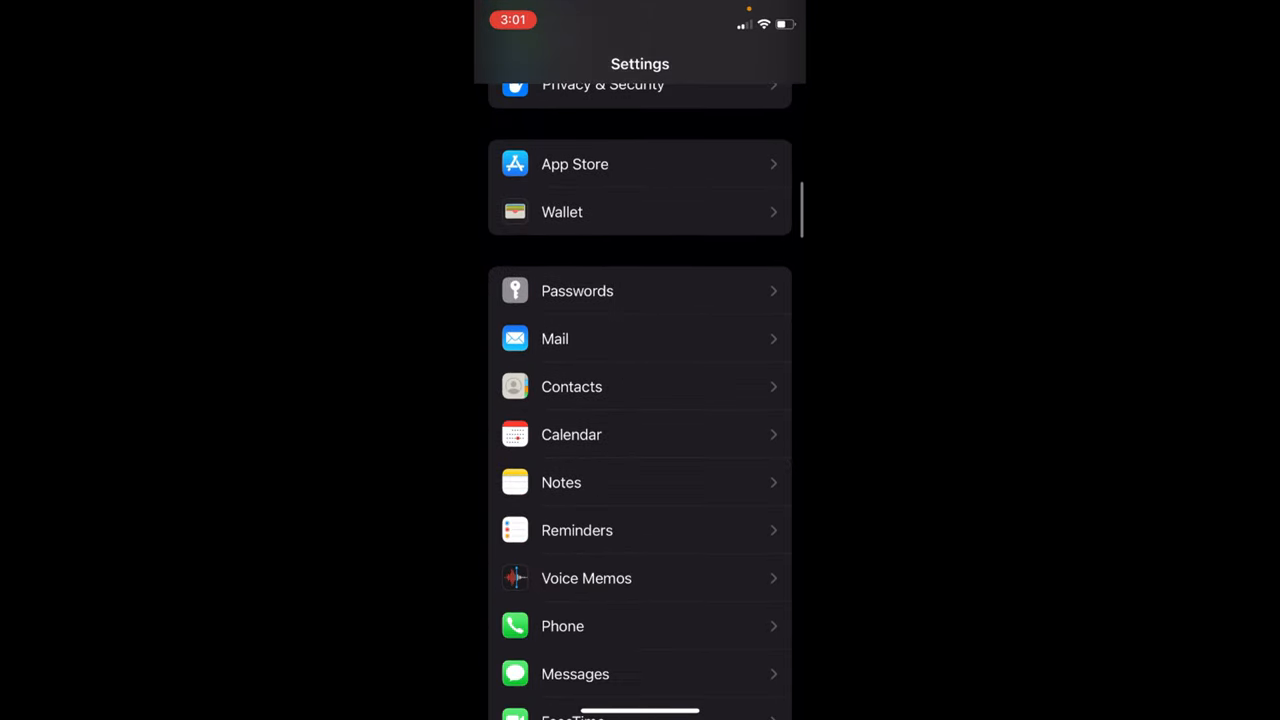
scroll("down", 3)
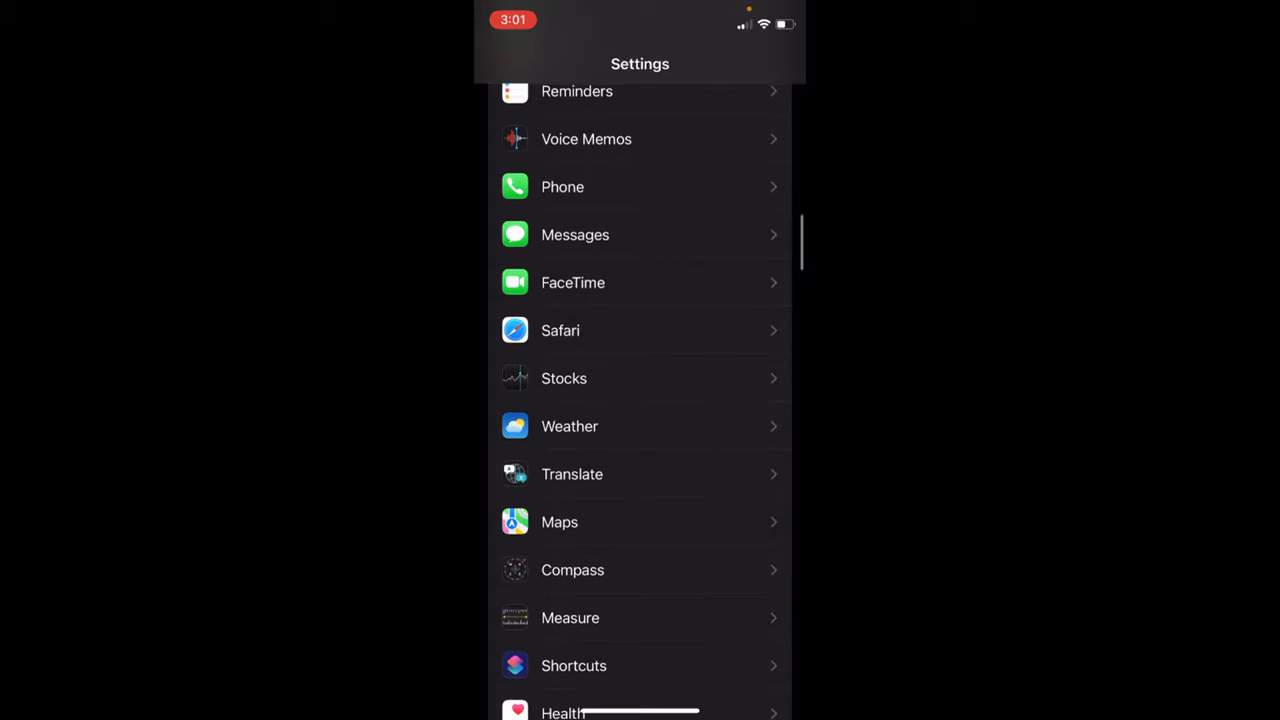
scroll("down", 3)
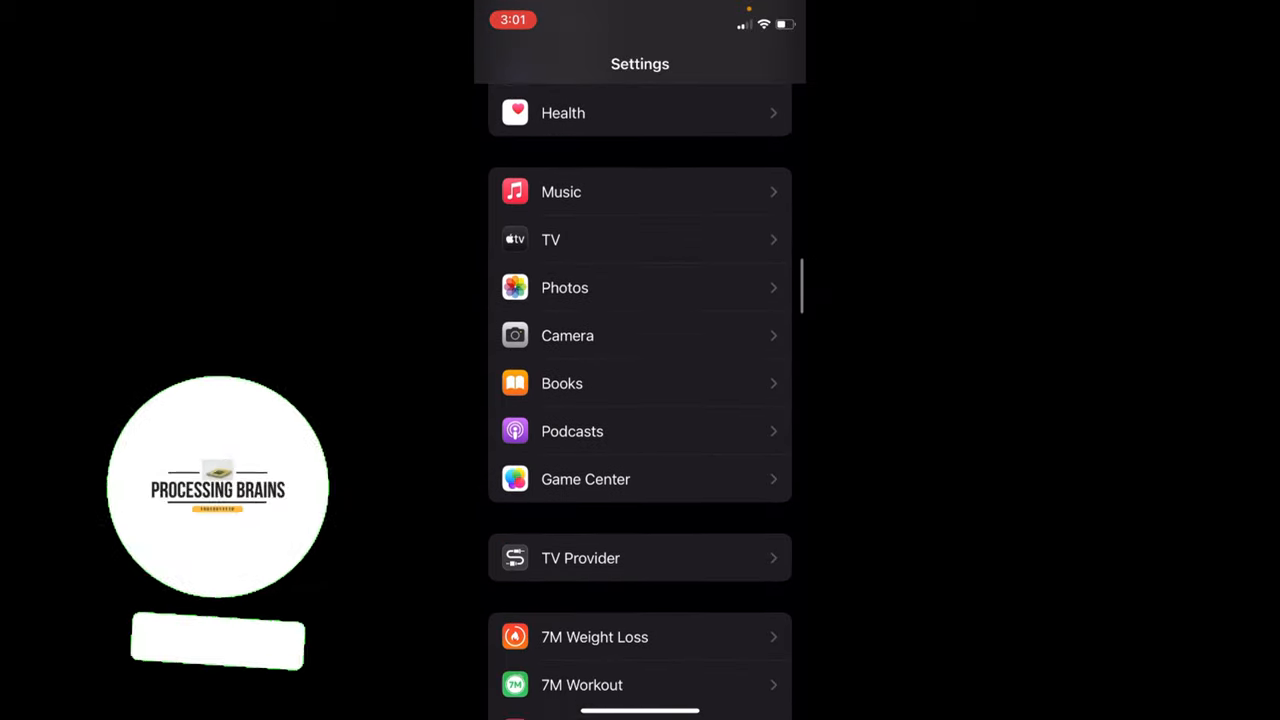